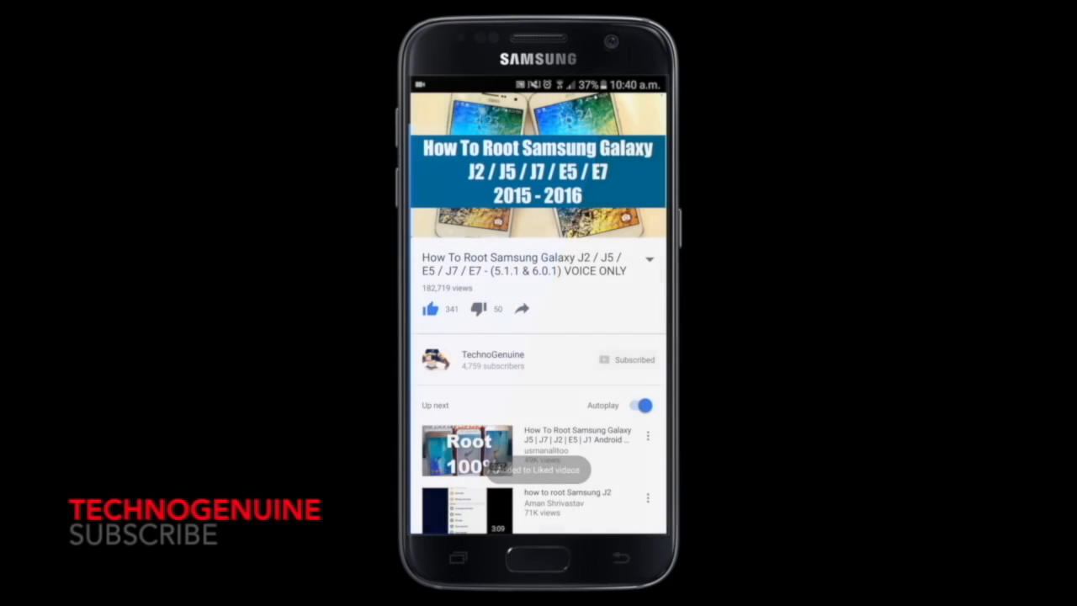
Step: Go to Device maintenance, then Battery, showing 42% charge and the power saving modes
click(606, 359)
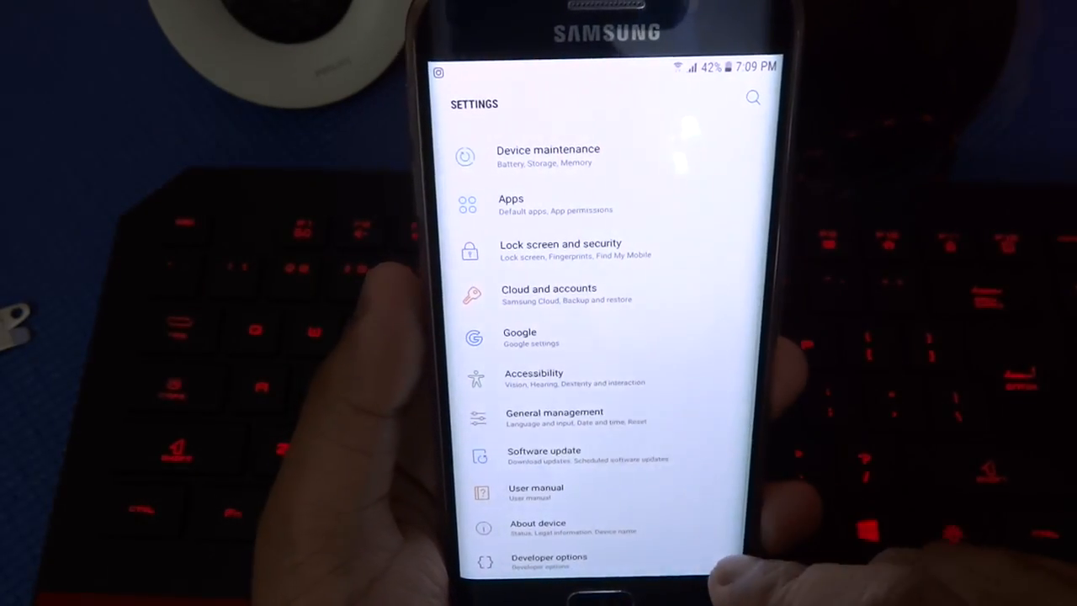
click(548, 156)
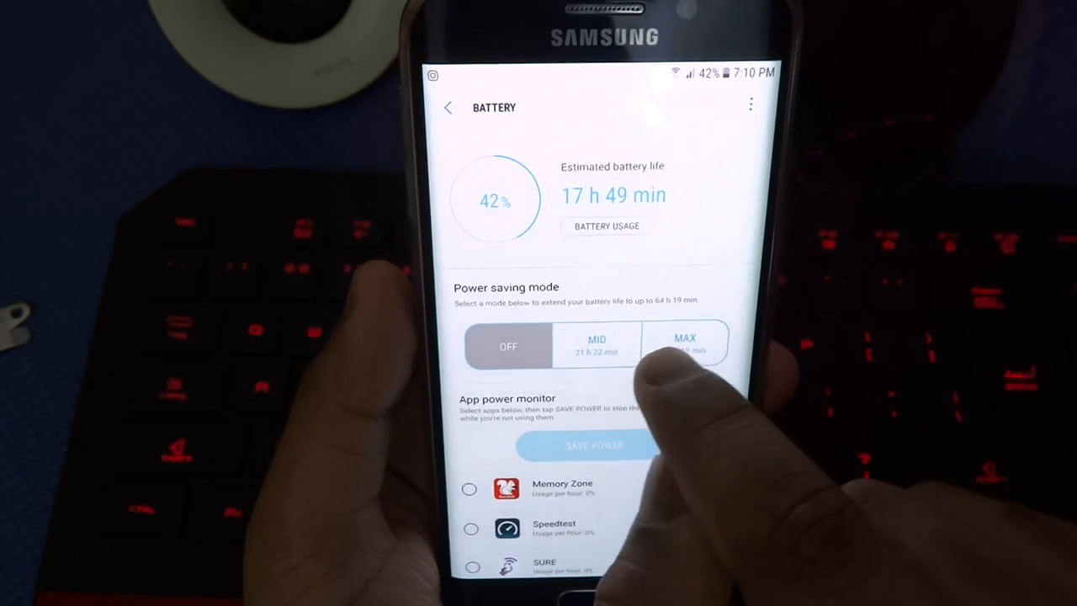
Step: Preview and apply MID power saving mode, extending estimated battery life to 21 h 22 min
click(596, 345)
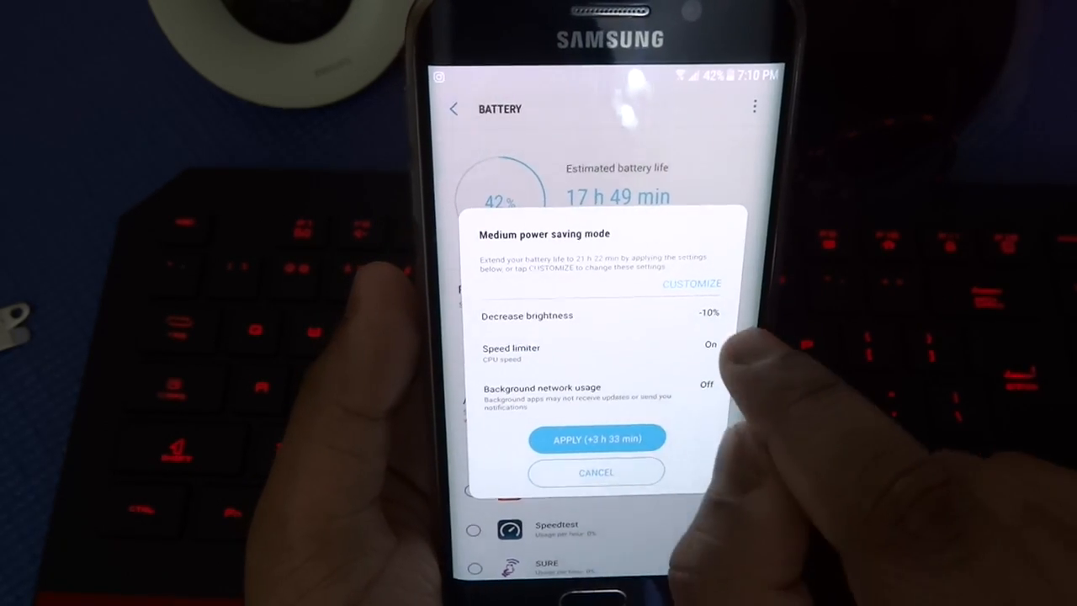
click(692, 284)
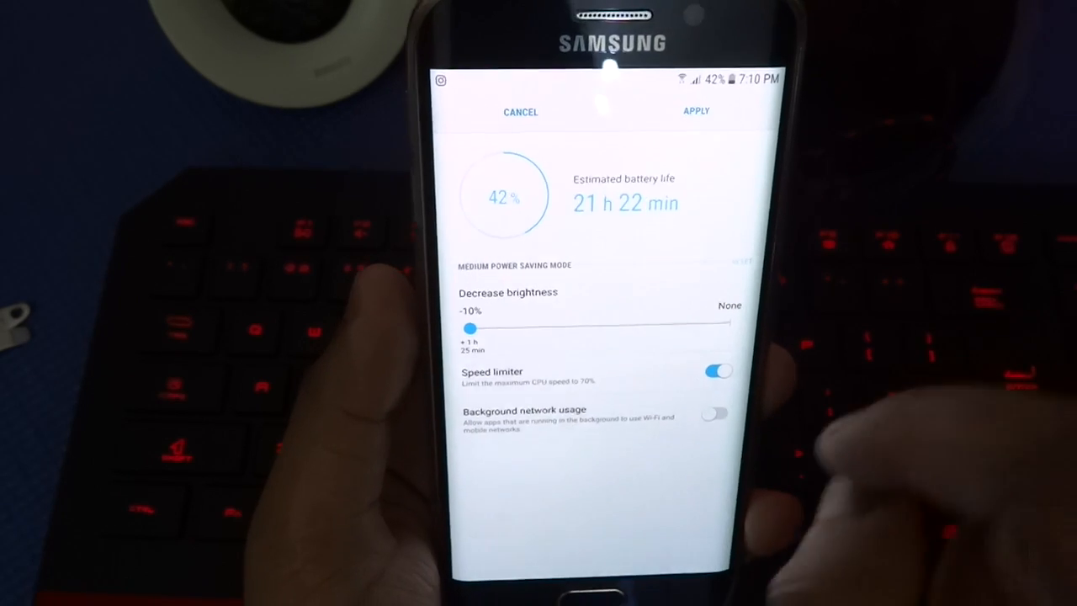
click(520, 111)
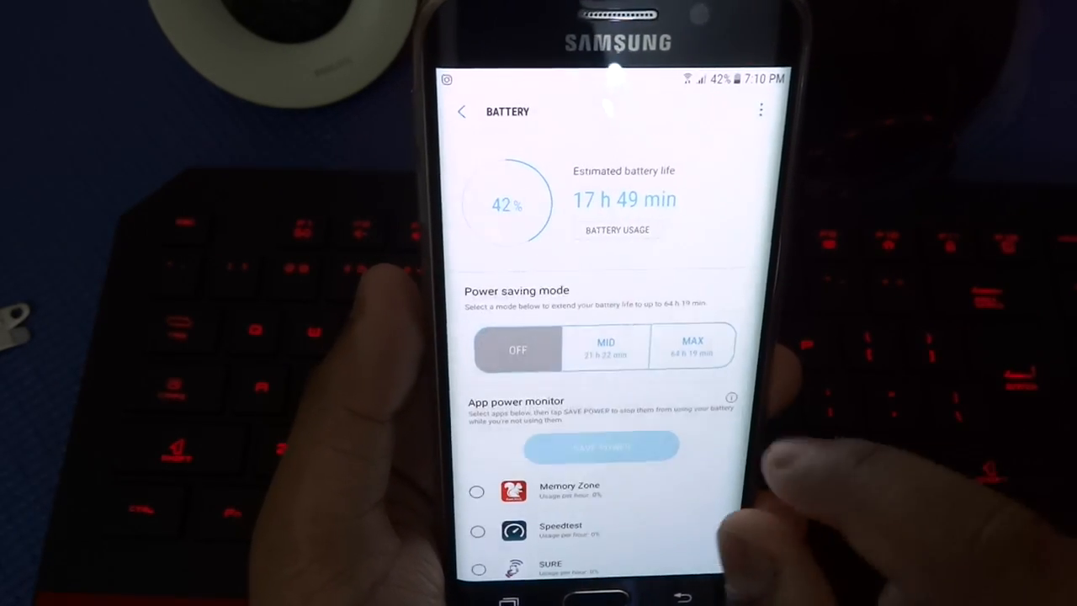
click(605, 348)
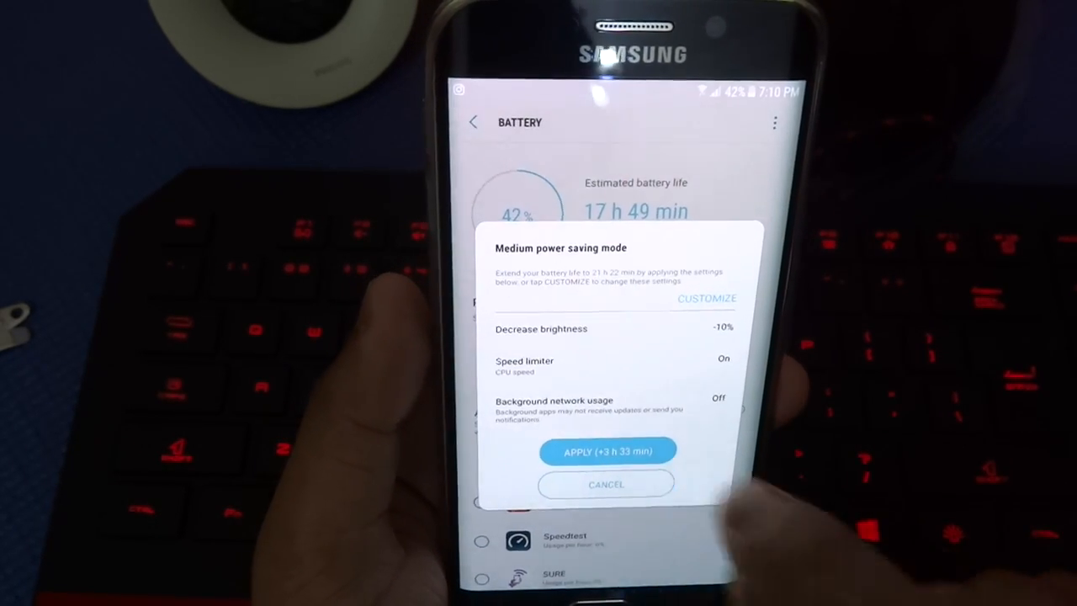
click(606, 451)
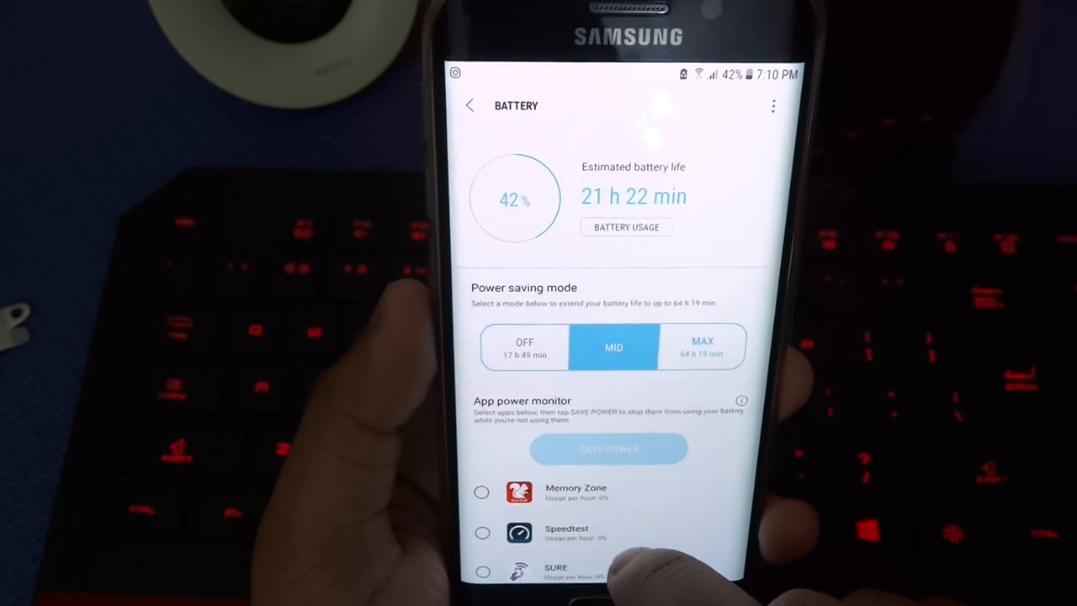
Step: Put the three battery-draining apps to sleep and return to the Battery screen
scroll(down, 3)
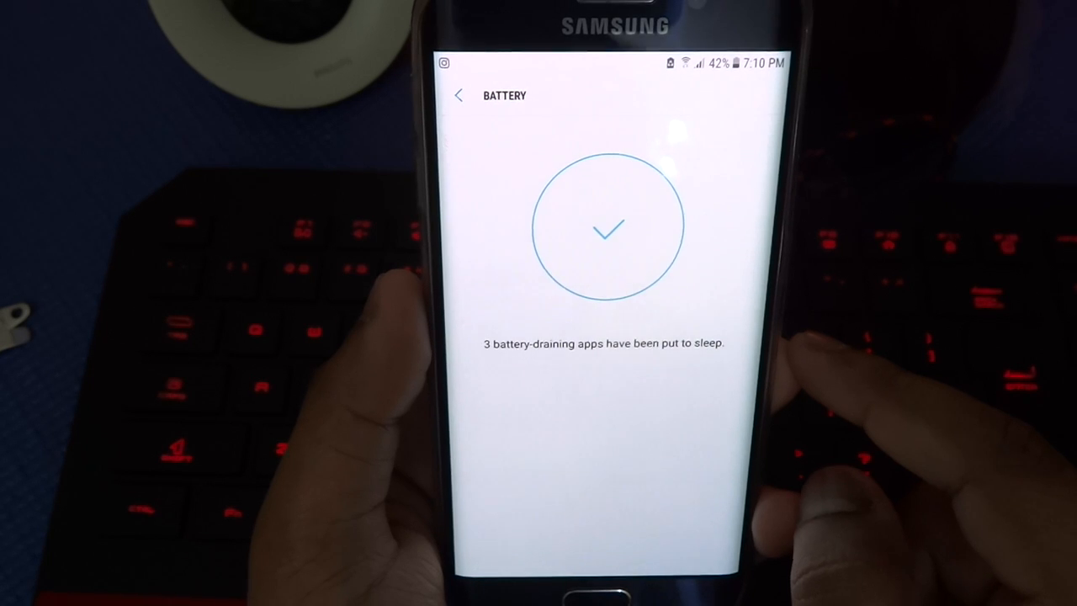
click(606, 227)
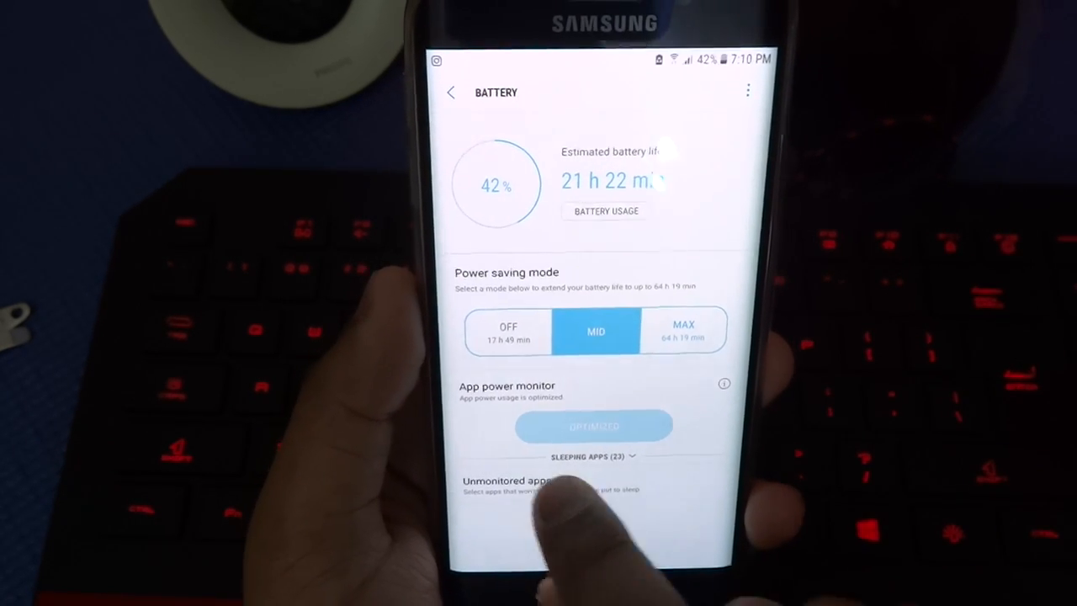
Step: View the unmonitored apps list and Gear VR SetupWizard's app info, then go home
click(505, 484)
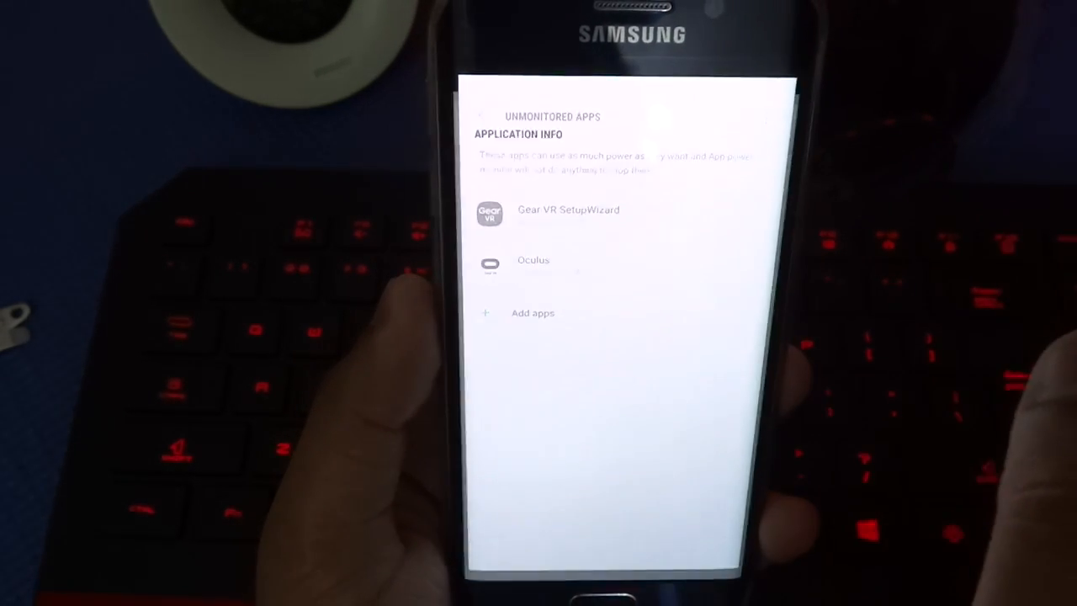
click(568, 210)
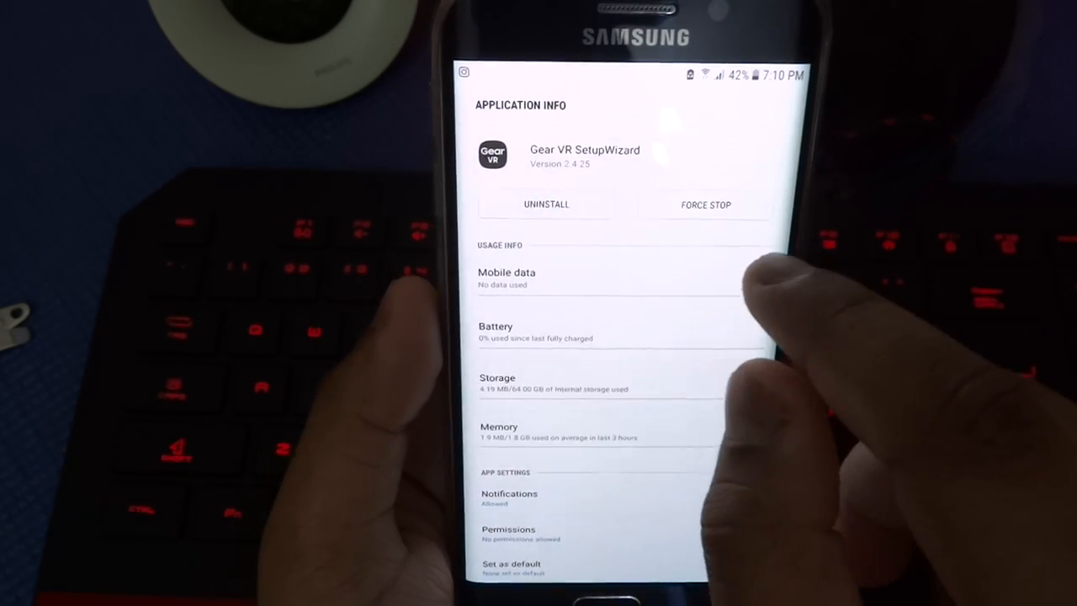
click(706, 204)
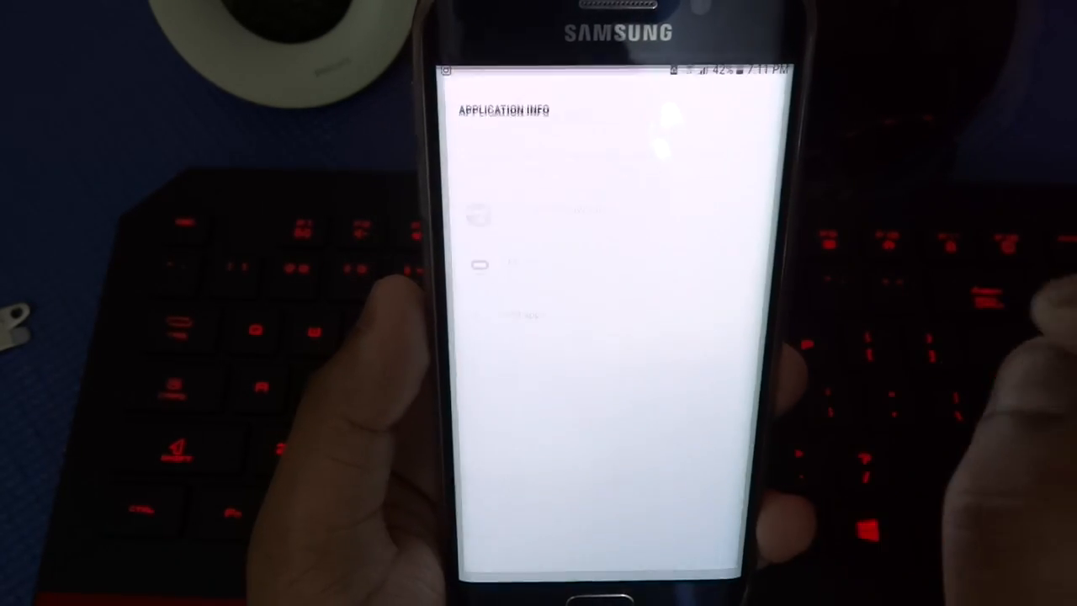
click(696, 206)
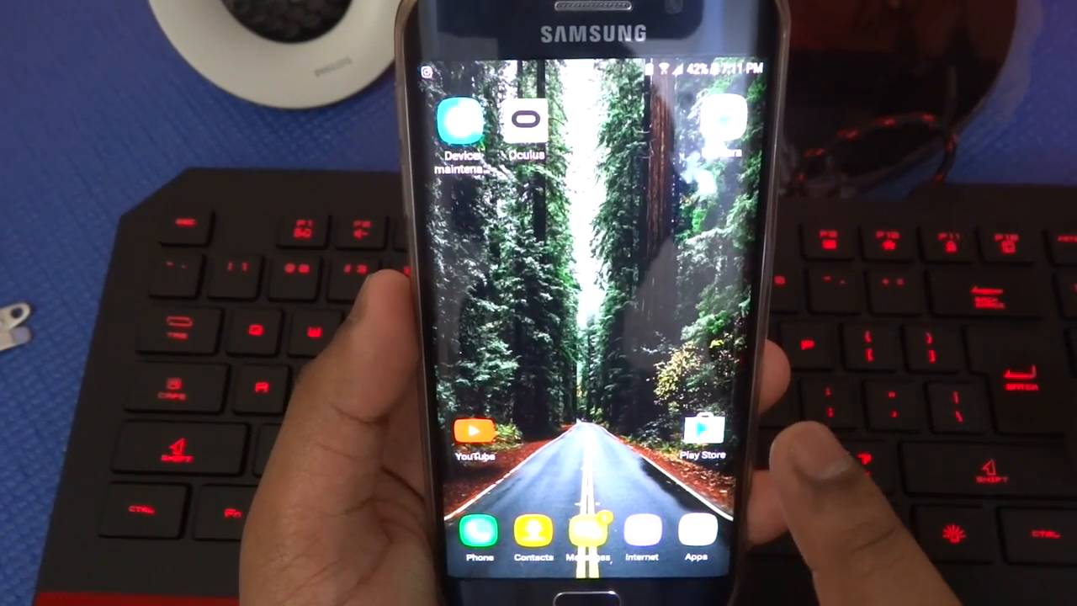
Step: In Greenify, add Memory Zone, Oculus and other background apps; select Duplicate Files Fixer
click(697, 535)
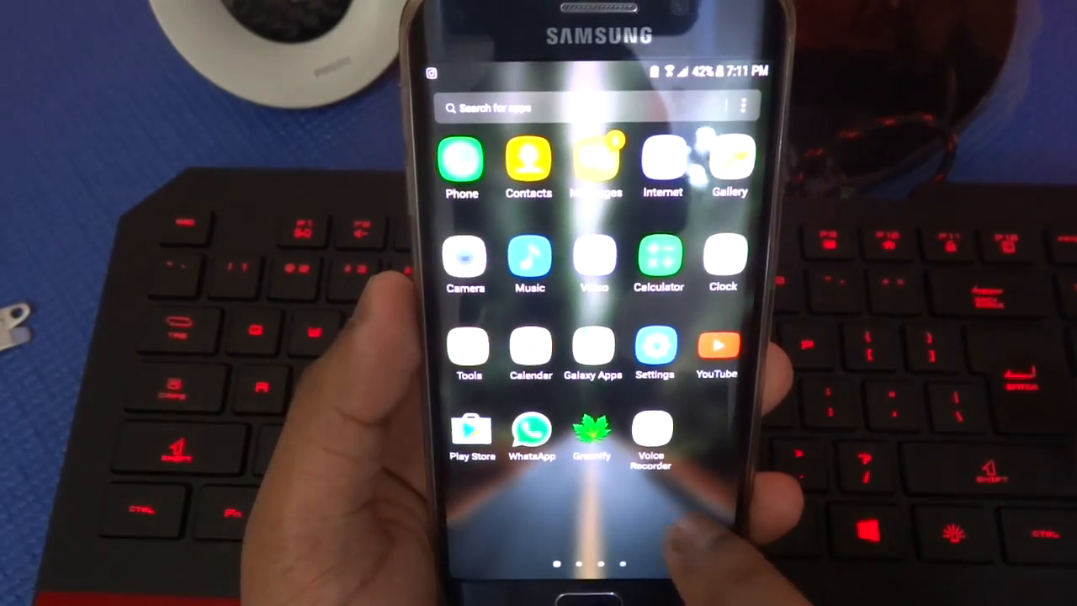
click(592, 432)
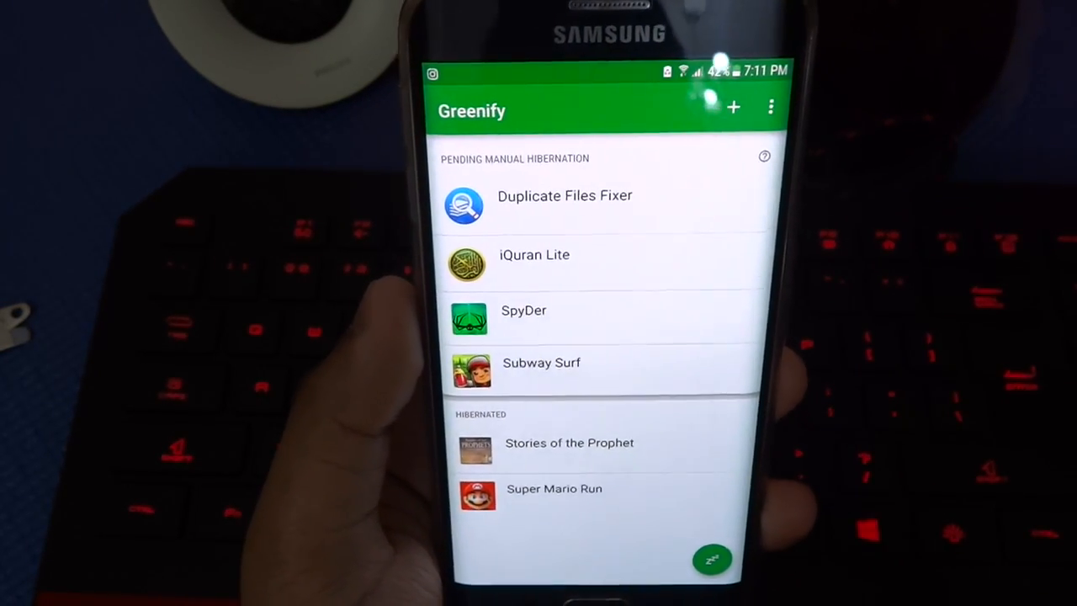
click(733, 107)
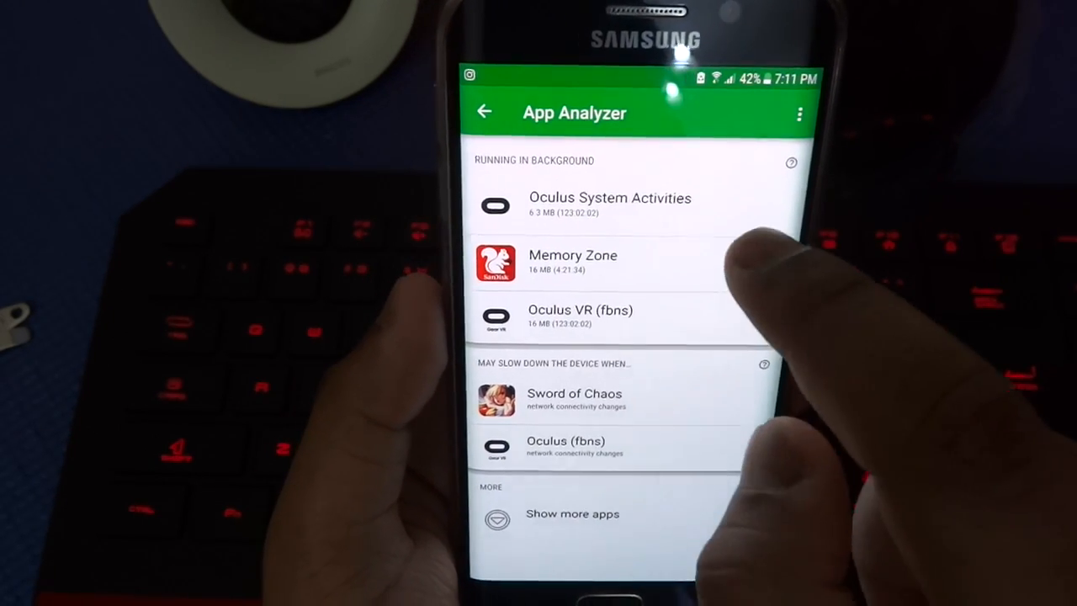
click(608, 206)
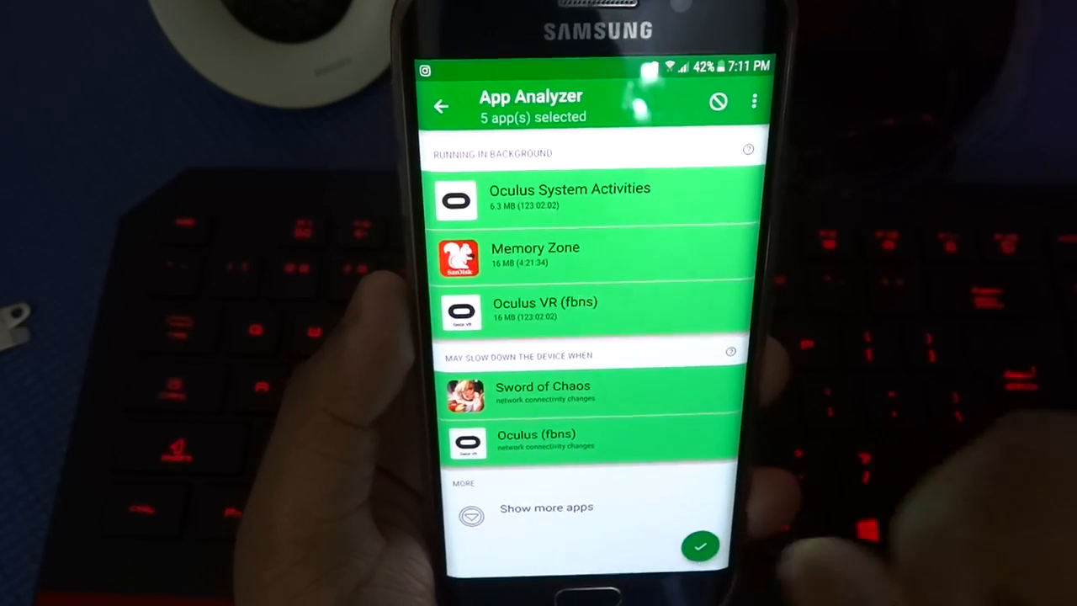
click(701, 547)
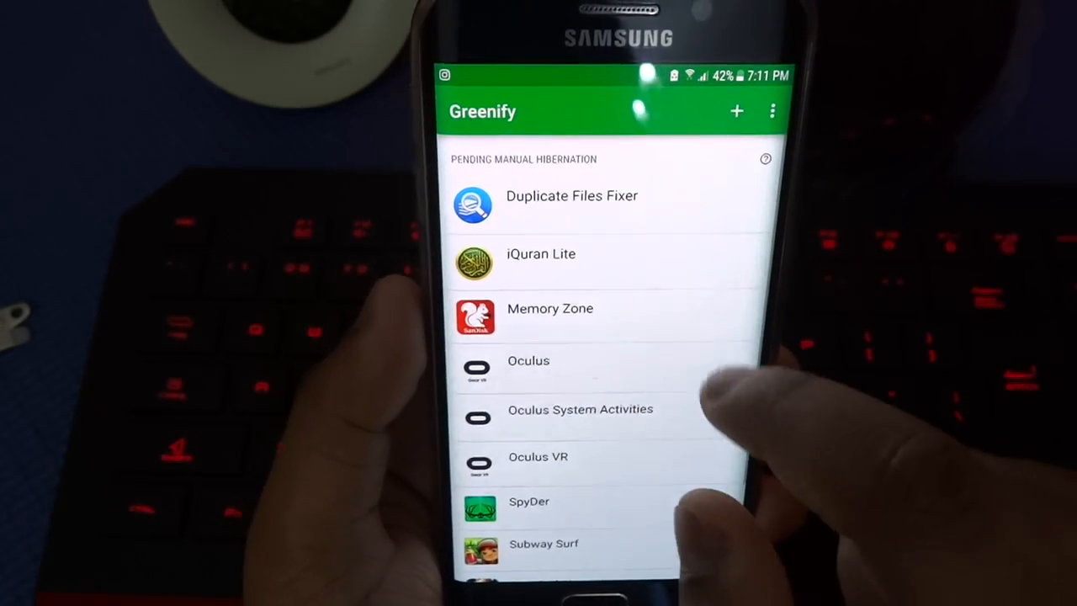
click(572, 195)
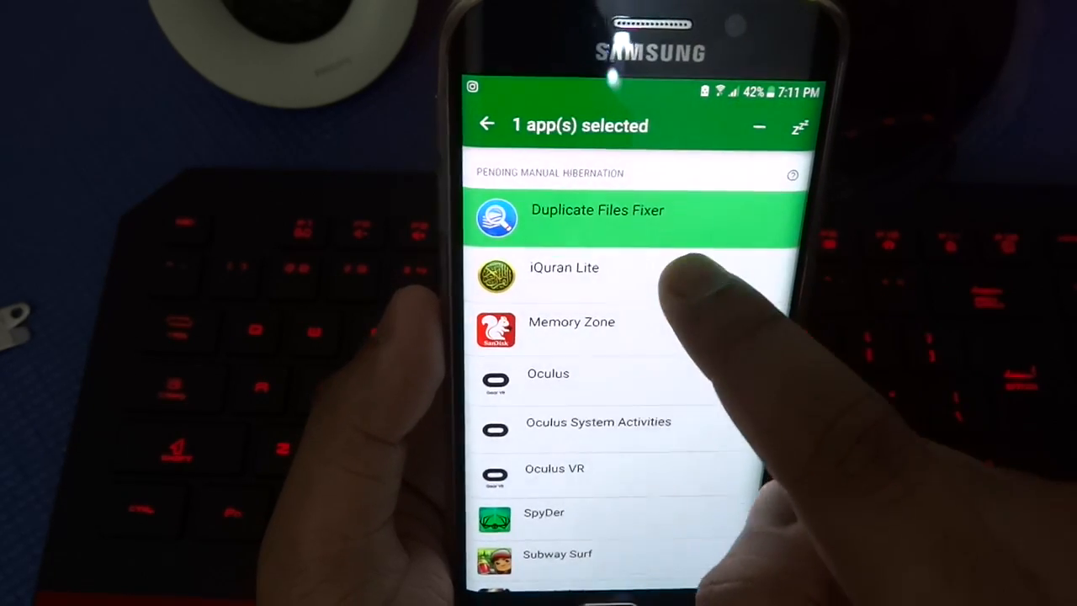